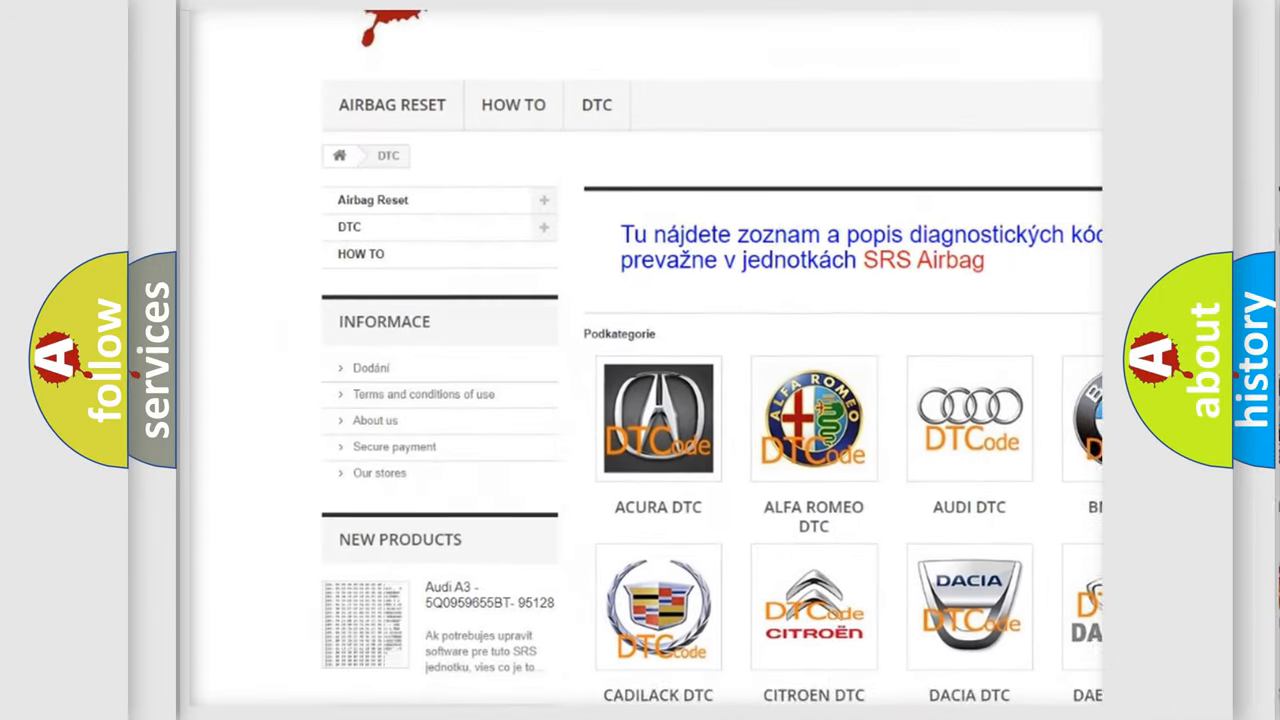
scroll(down, 3)
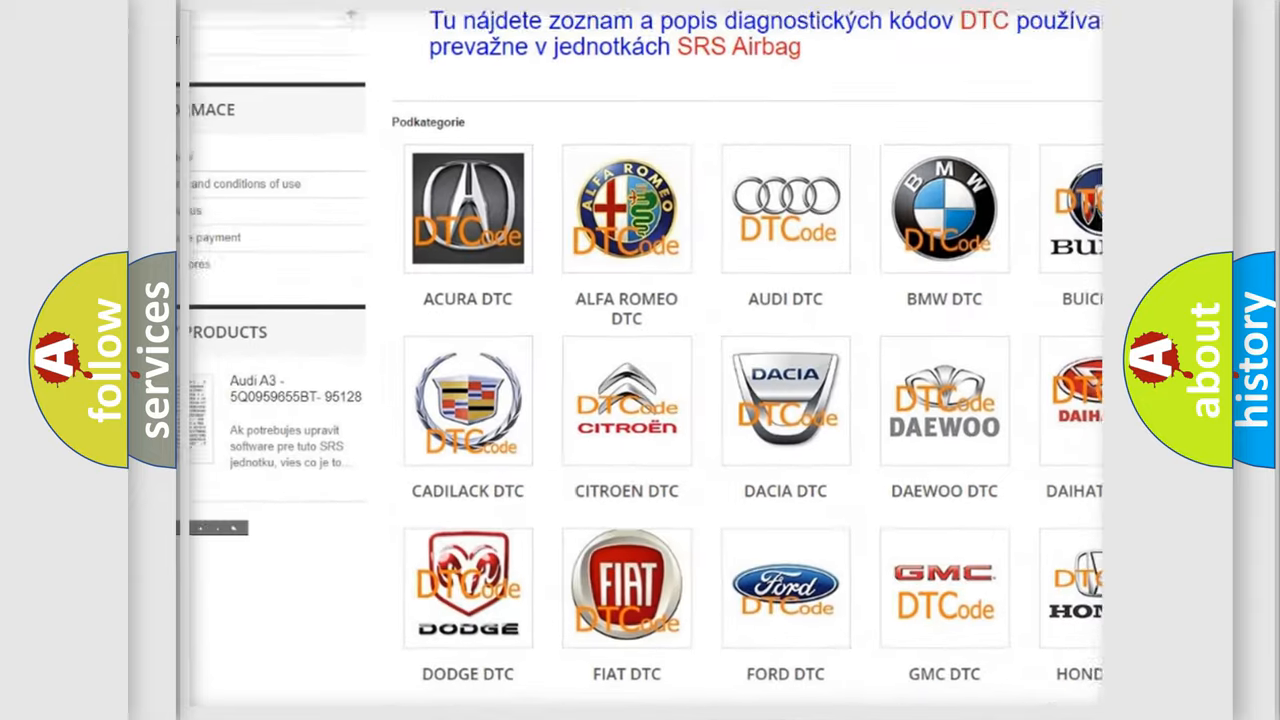
scroll(down, 3)
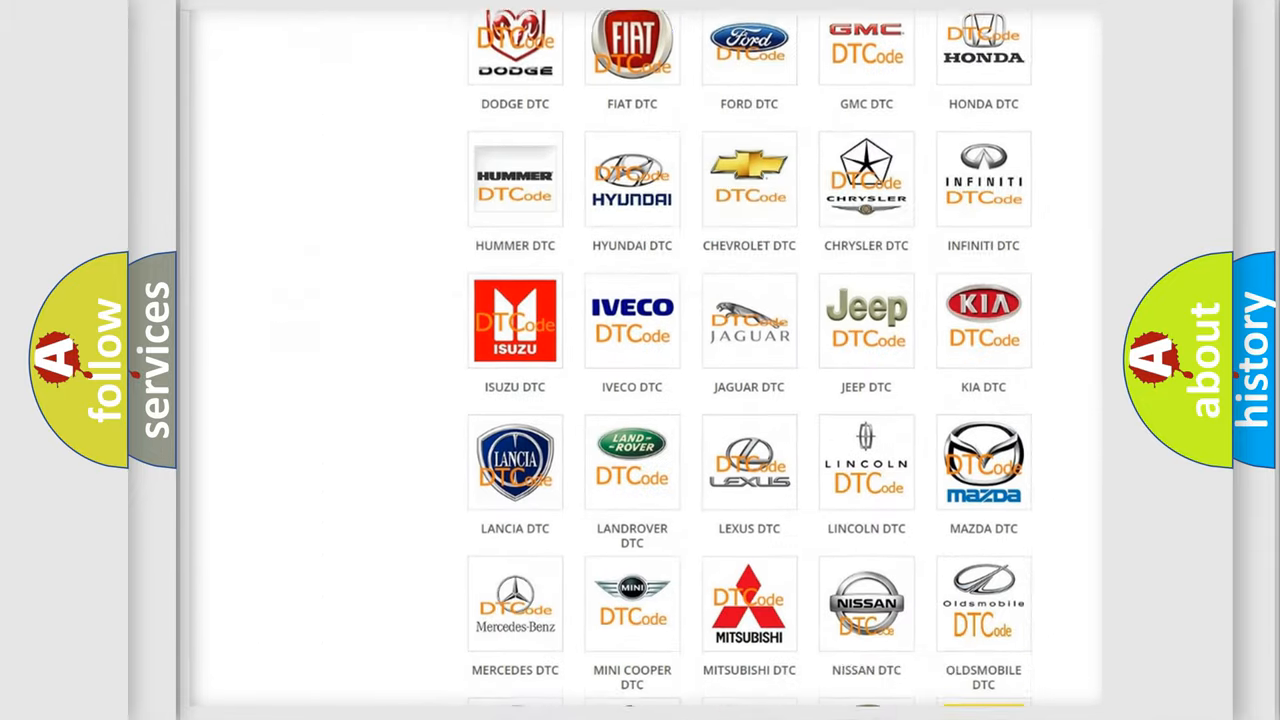
scroll(down, 3)
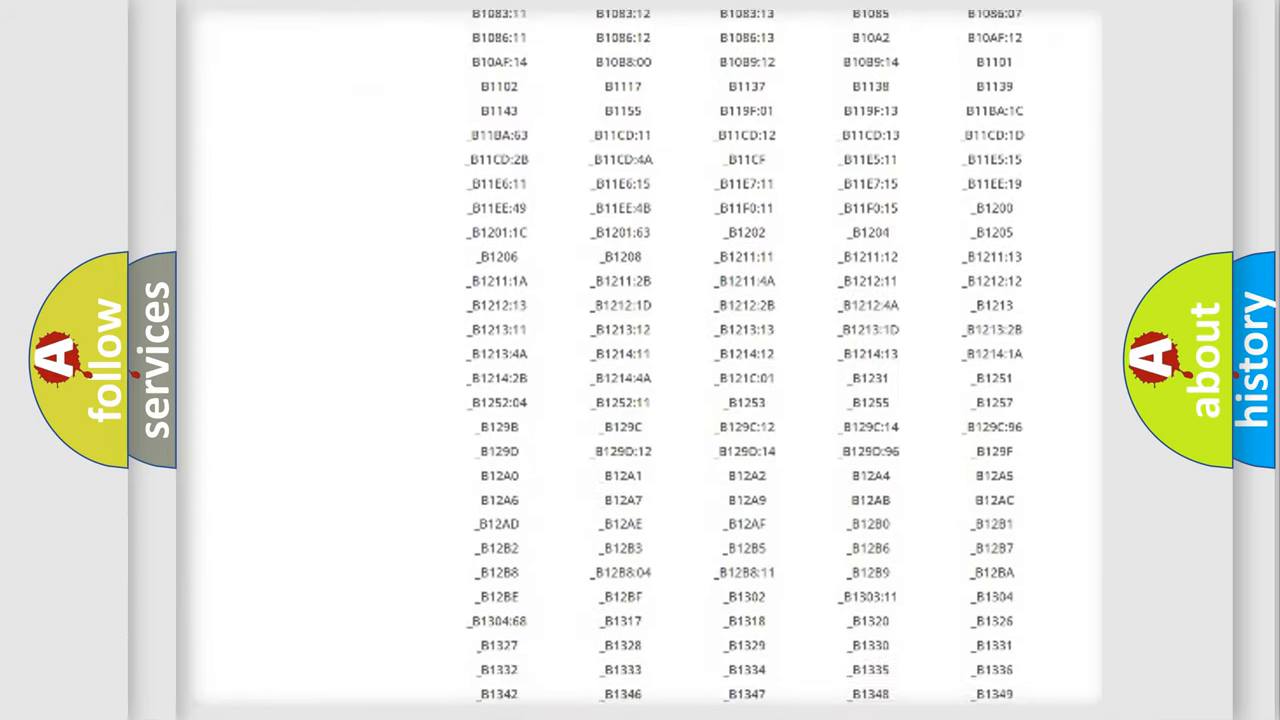
scroll(down, 3)
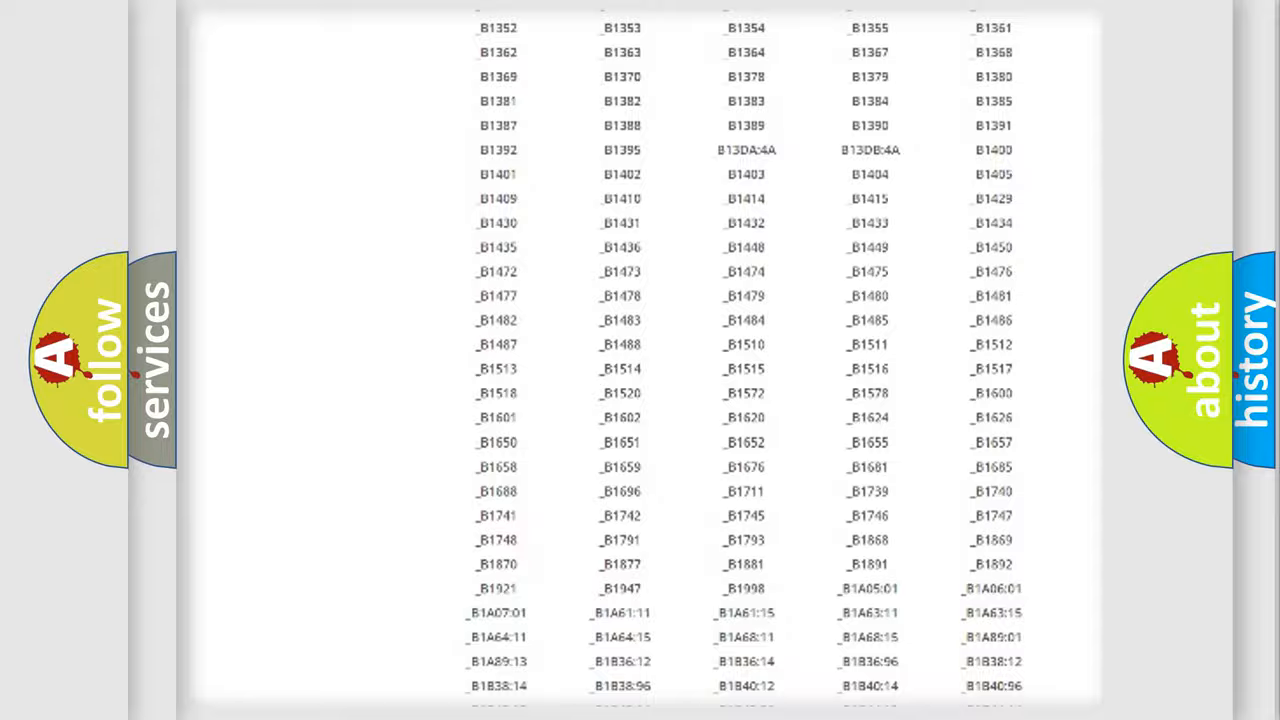